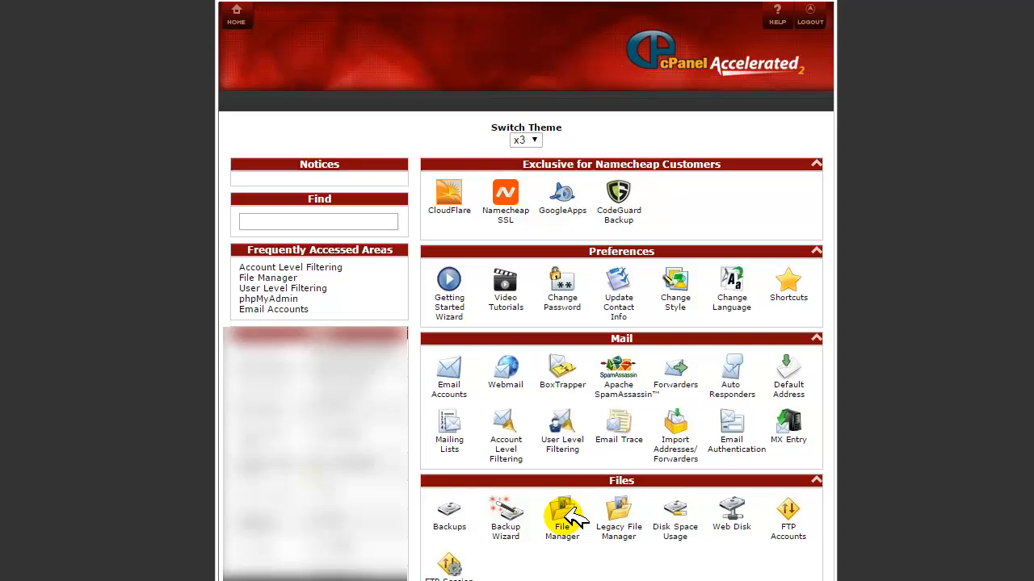
{"action": "mouse_move", "coordinate": [675, 375]}
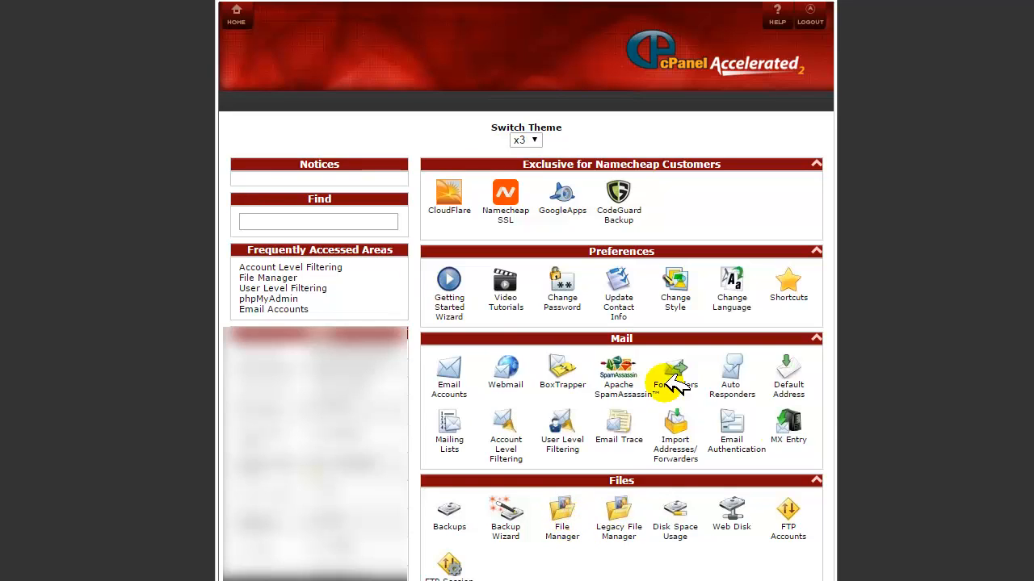
{"action": "mouse_move", "coordinate": [561, 521]}
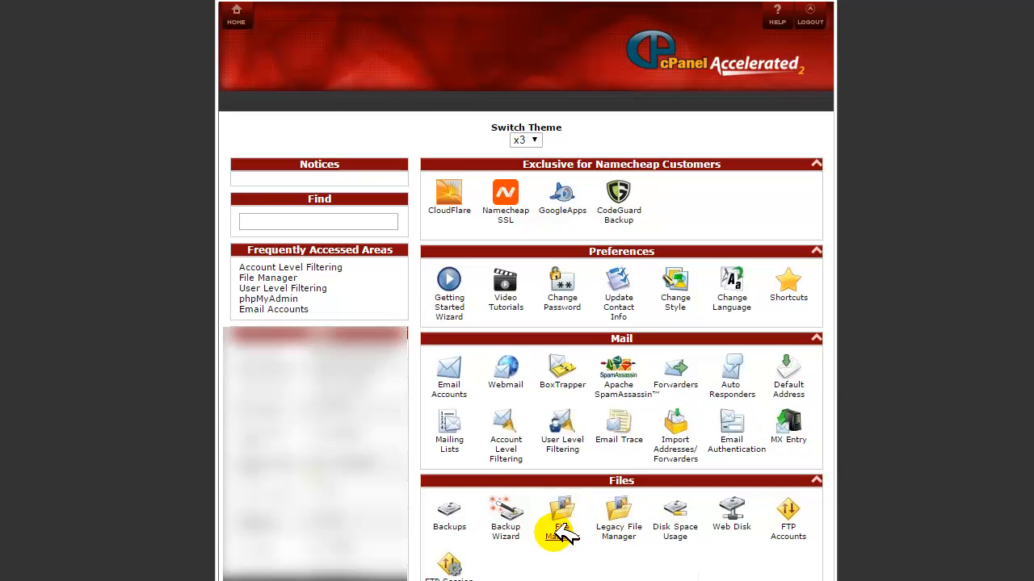
- Open File Manager from the Files section of the cPanel home page
{"action": "left_click", "coordinate": [561, 510]}
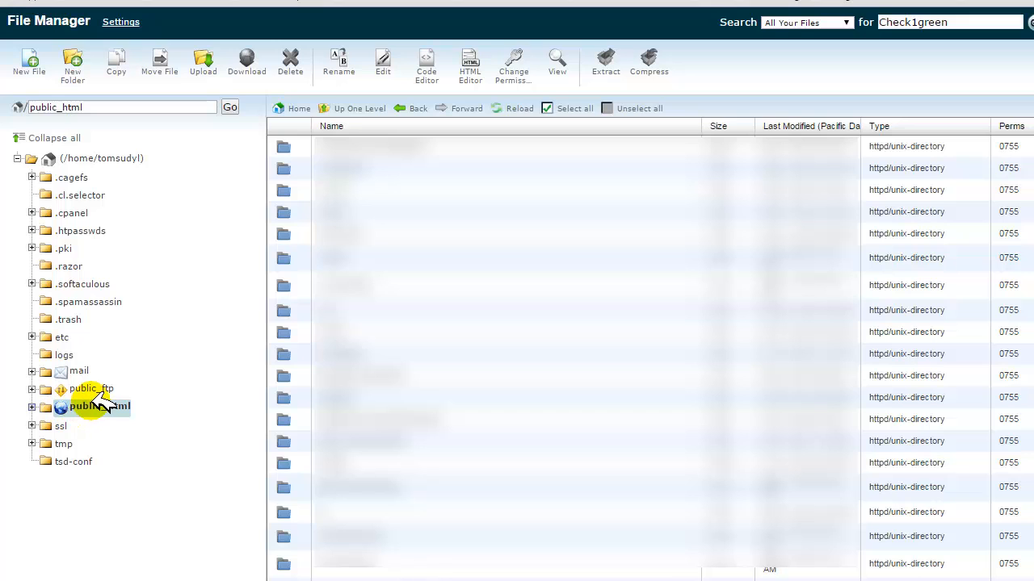
- Browse from public_html down to the empty teleprompter-pro/demo folder
{"action": "left_click", "coordinate": [99, 406]}
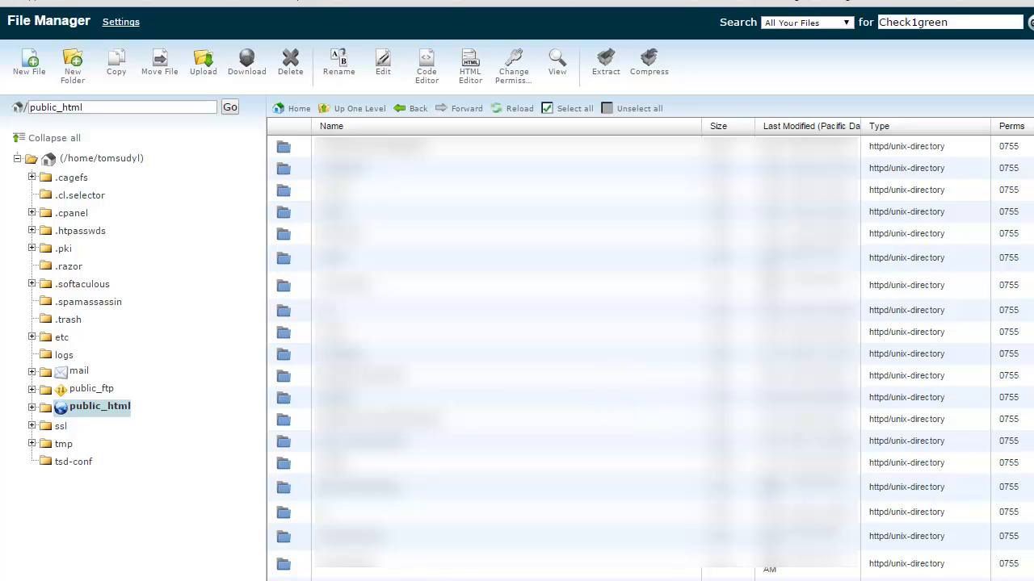
{"action": "scroll", "scroll_direction": "down", "scroll_amount": 3}
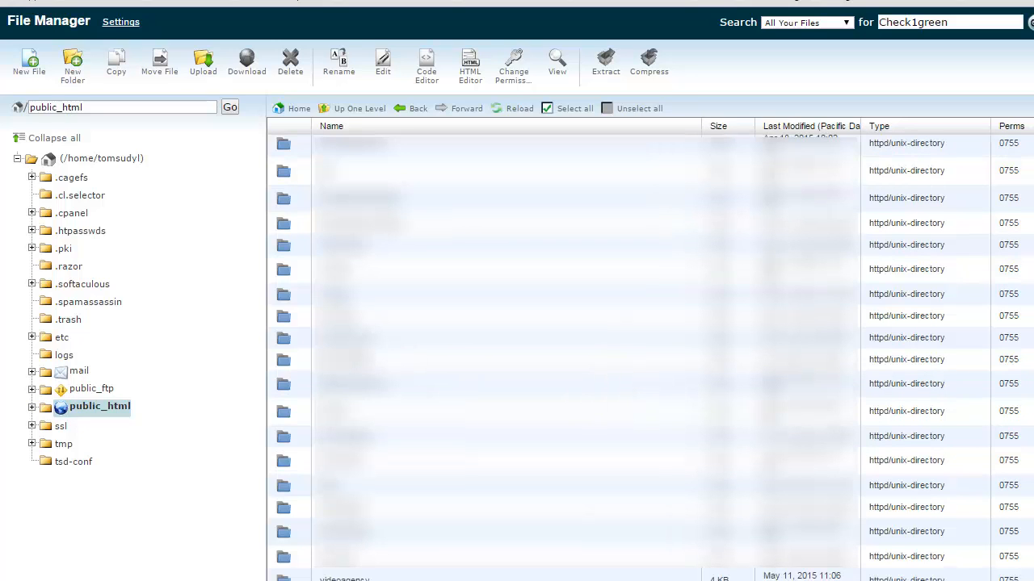
{"action": "scroll", "scroll_direction": "down", "scroll_amount": 3}
{"action": "type", "text": "/teleprompter-pro/demo"}
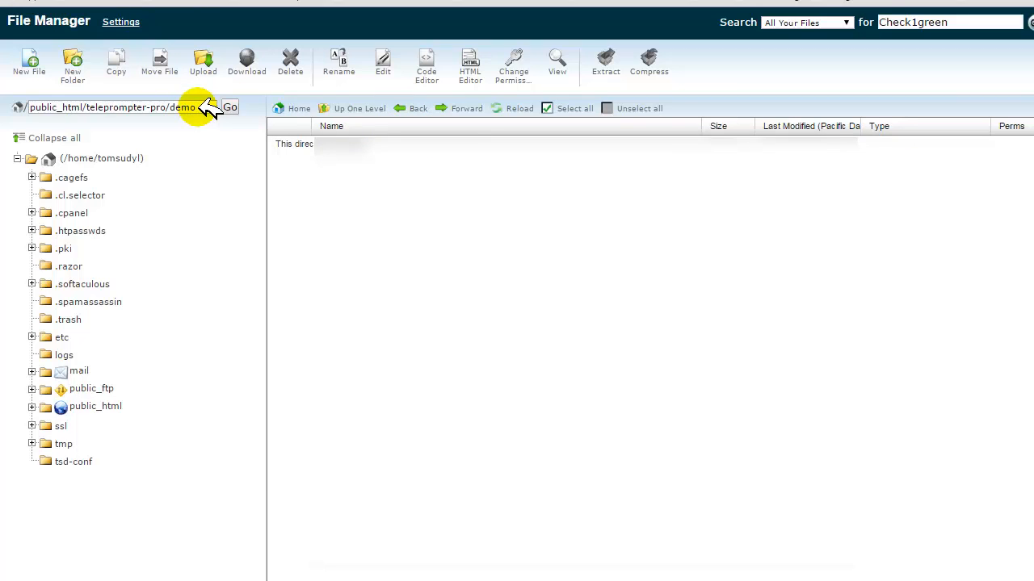
{"action": "triple_click", "coordinate": [114, 107]}
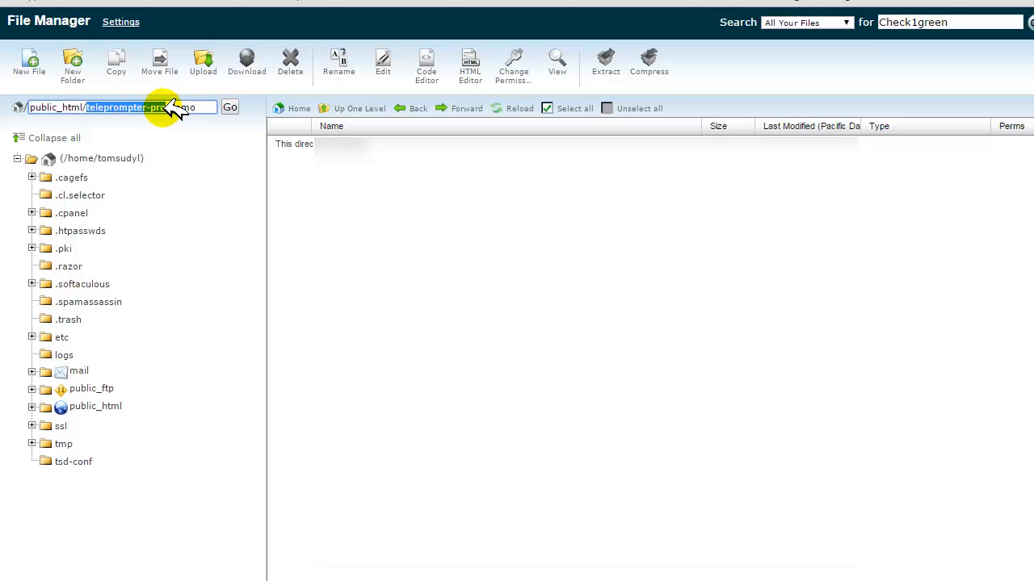
{"action": "type", "text": "/d"}
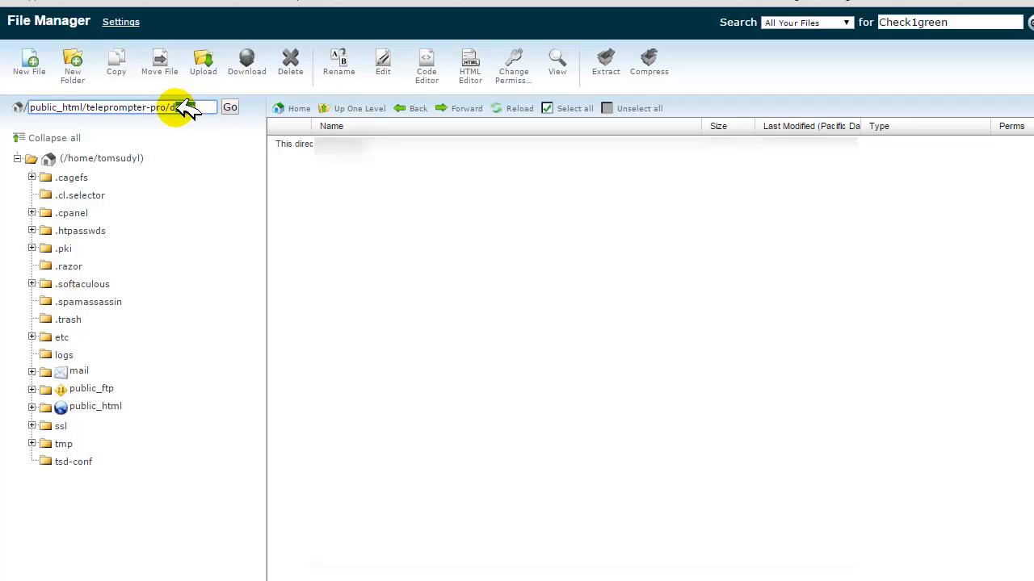
{"action": "type", "text": "emo"}
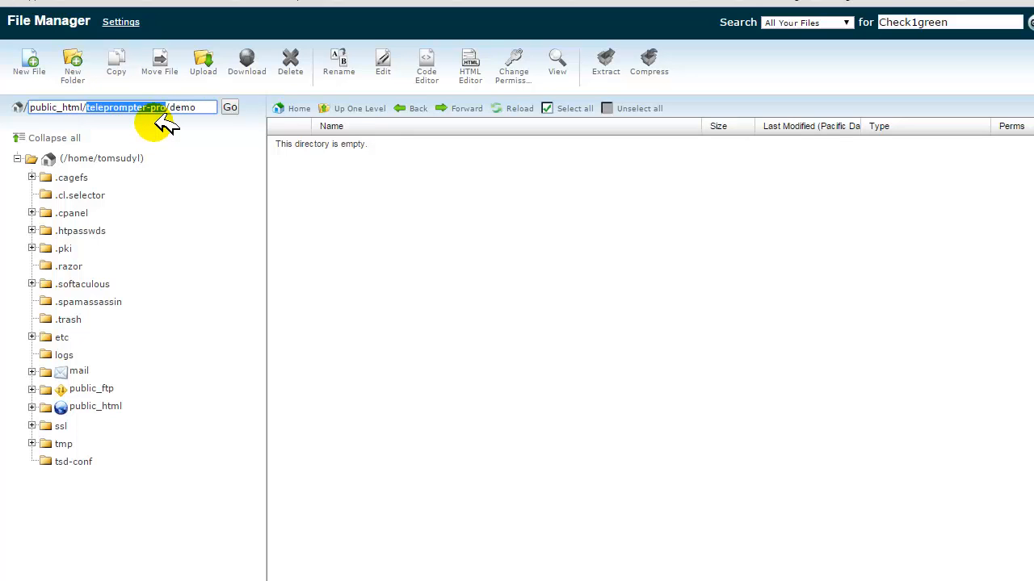
{"action": "mouse_move", "coordinate": [331, 243]}
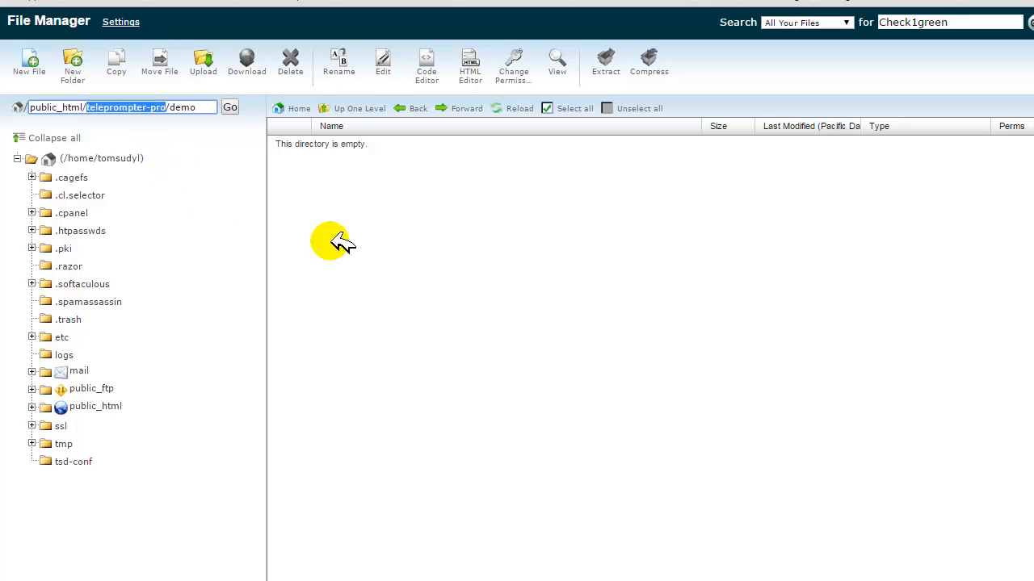
{"action": "mouse_move", "coordinate": [203, 64]}
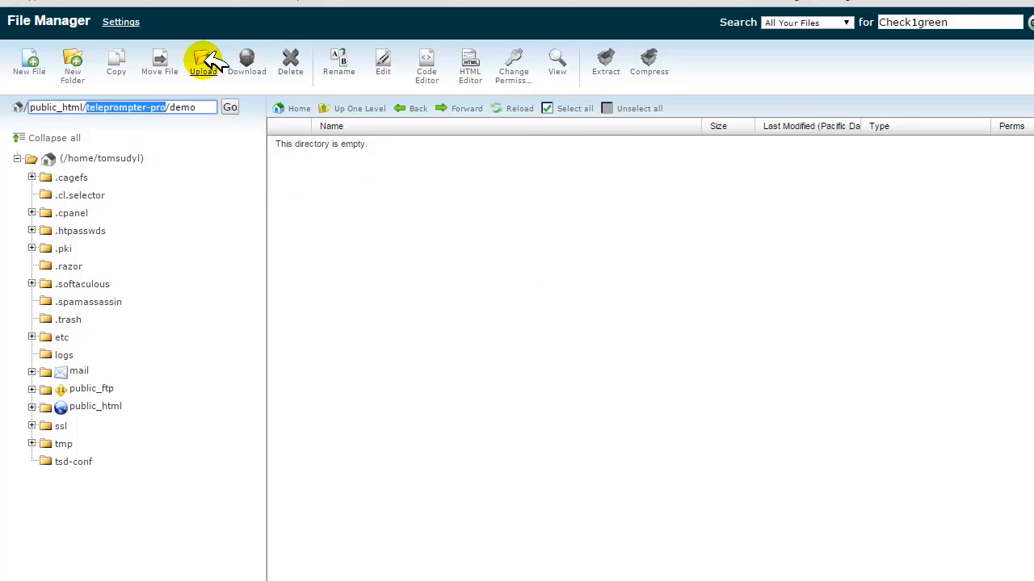
- Open the demo folder's upload page and choose TeleprompterPRO-1.4.zip to upload
{"action": "left_click", "coordinate": [202, 60]}
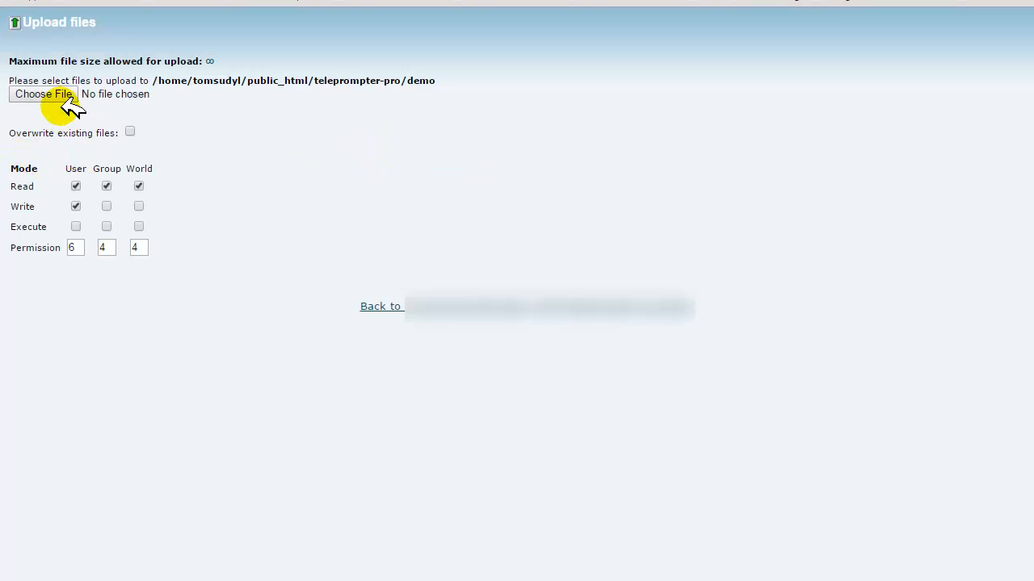
{"action": "left_click", "coordinate": [42, 94]}
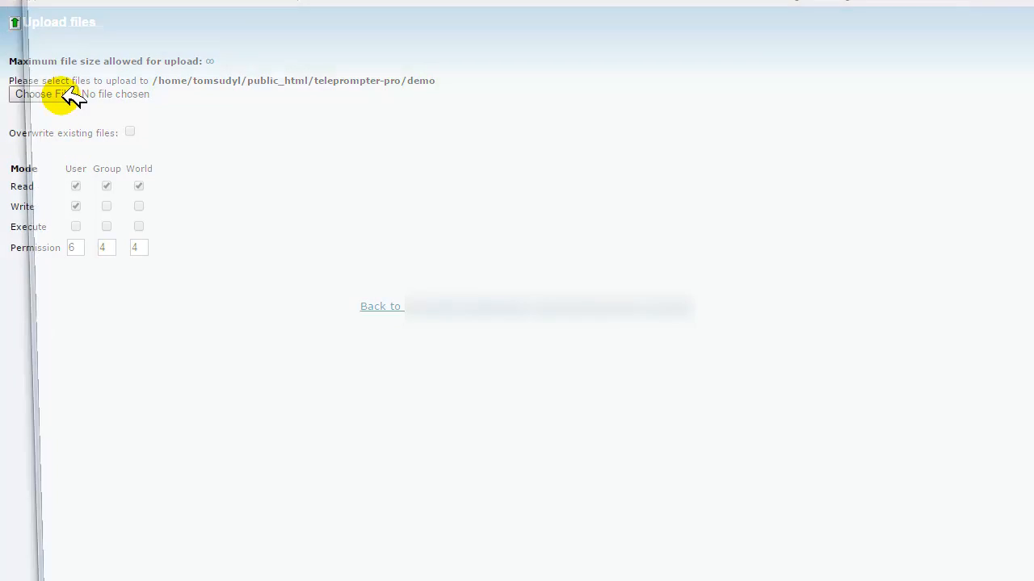
{"action": "left_click", "coordinate": [41, 94]}
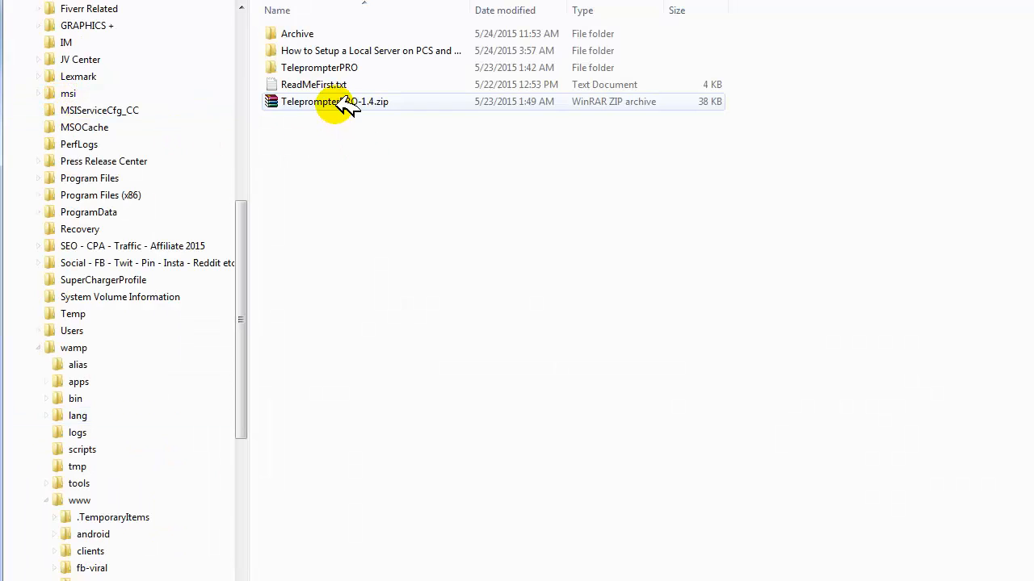
{"action": "left_click", "coordinate": [335, 101]}
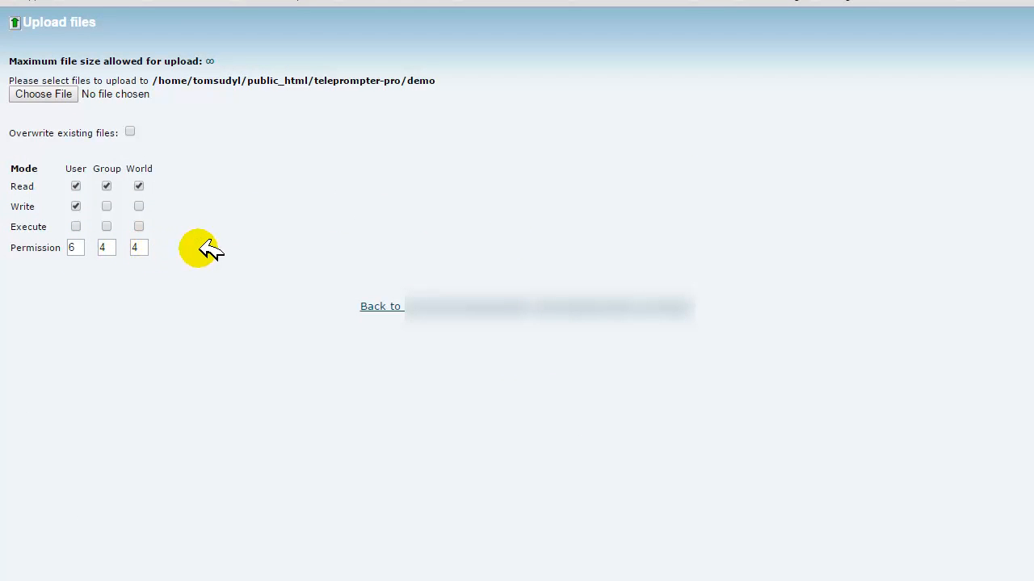
{"action": "mouse_move", "coordinate": [295, 230]}
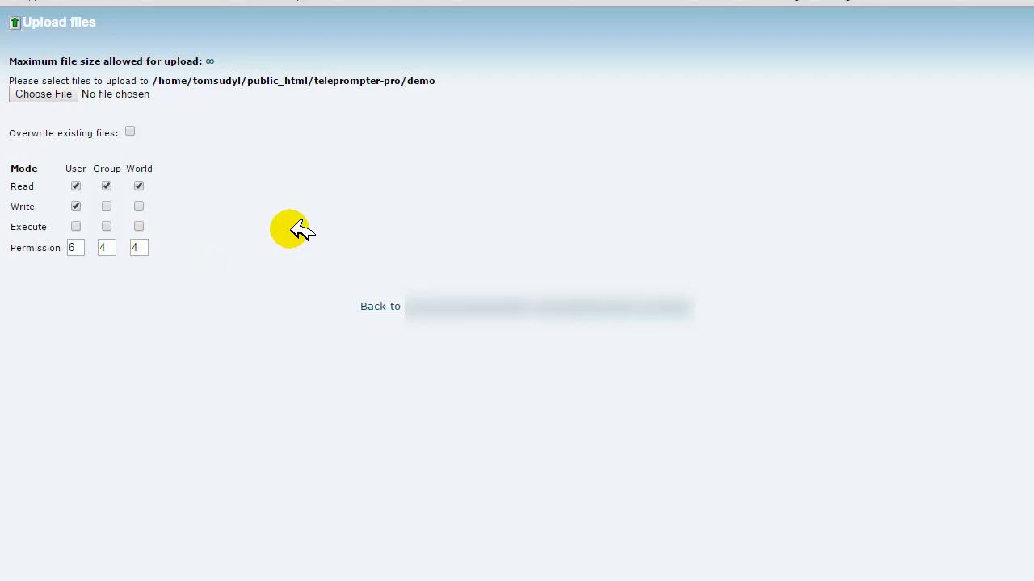
{"action": "mouse_move", "coordinate": [242, 194]}
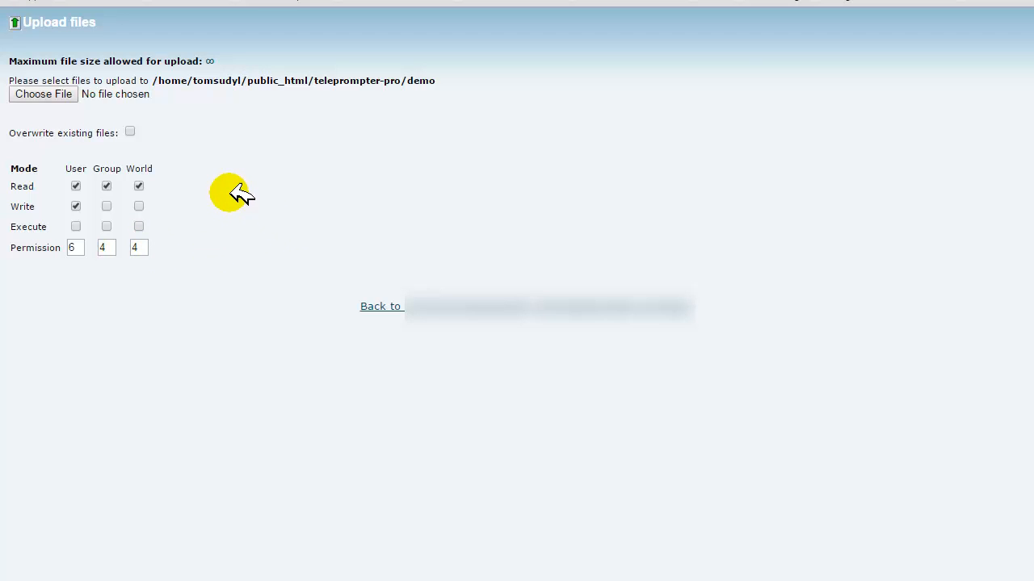
{"action": "mouse_move", "coordinate": [226, 204]}
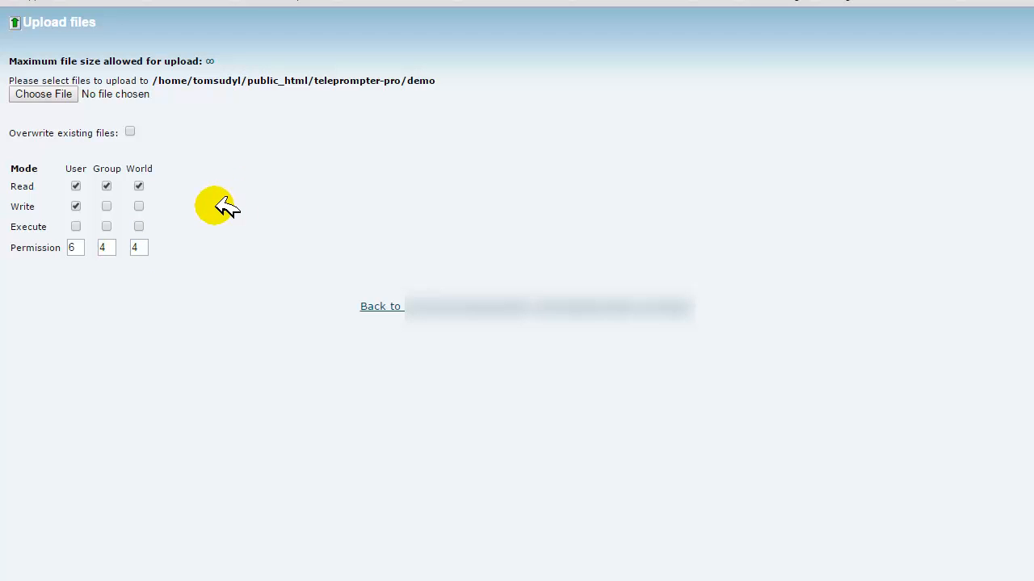
{"action": "mouse_move", "coordinate": [492, 315]}
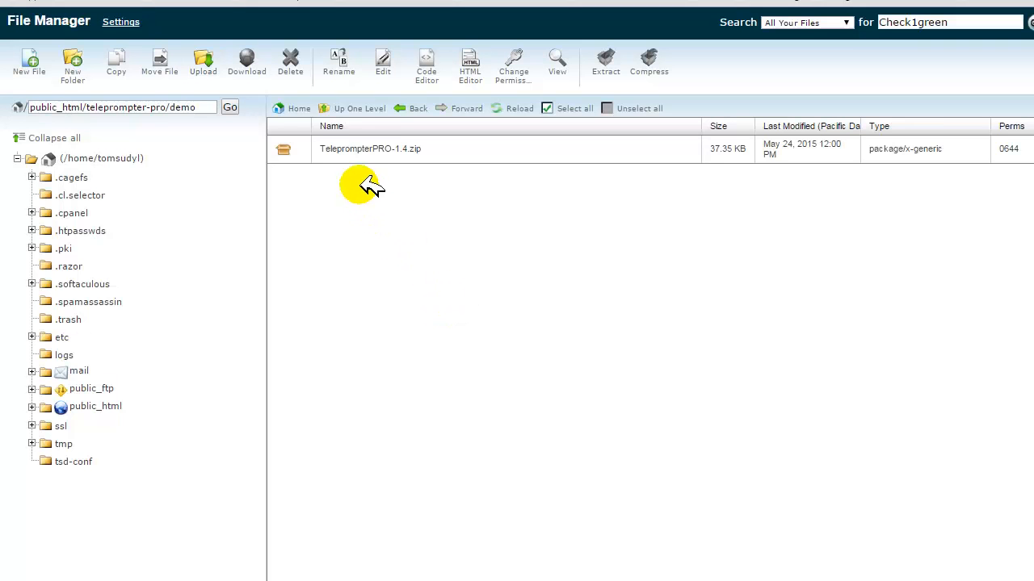
- Extract TeleprompterPRO-1.4.zip into the demo folder using its context-menu Extract option
{"action": "left_click", "coordinate": [370, 149]}
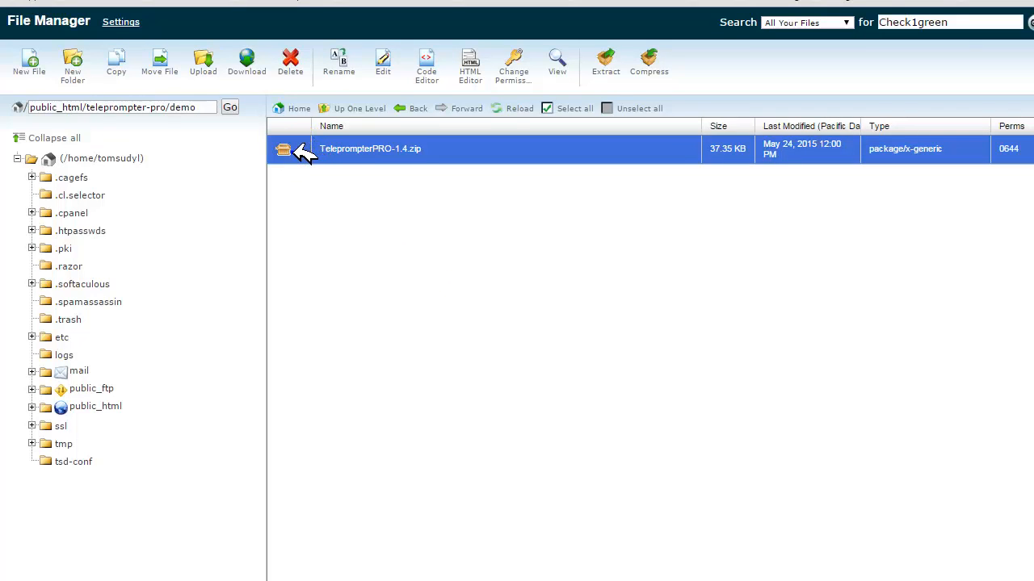
{"action": "right_click", "coordinate": [369, 148]}
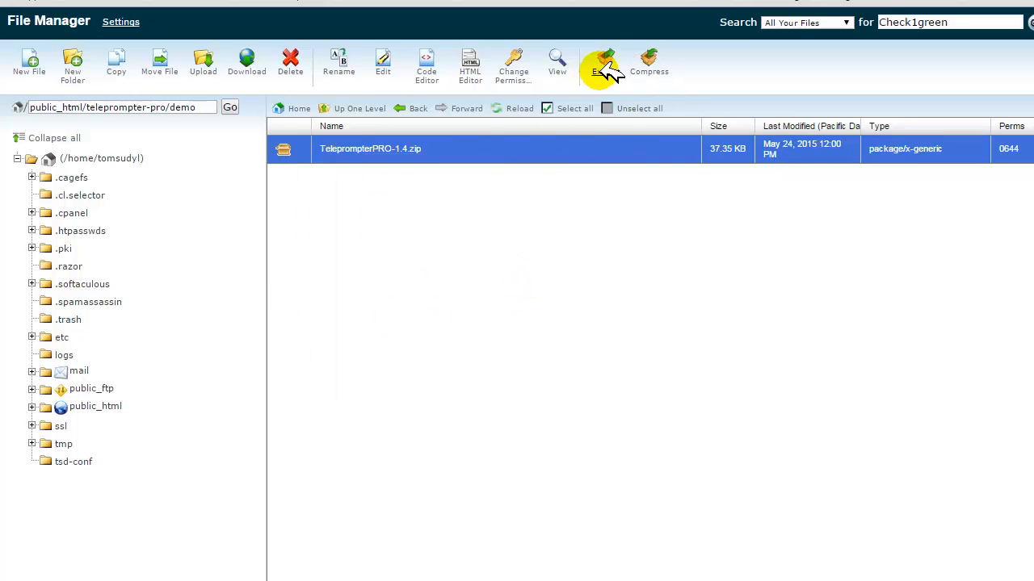
{"action": "mouse_move", "coordinate": [309, 152]}
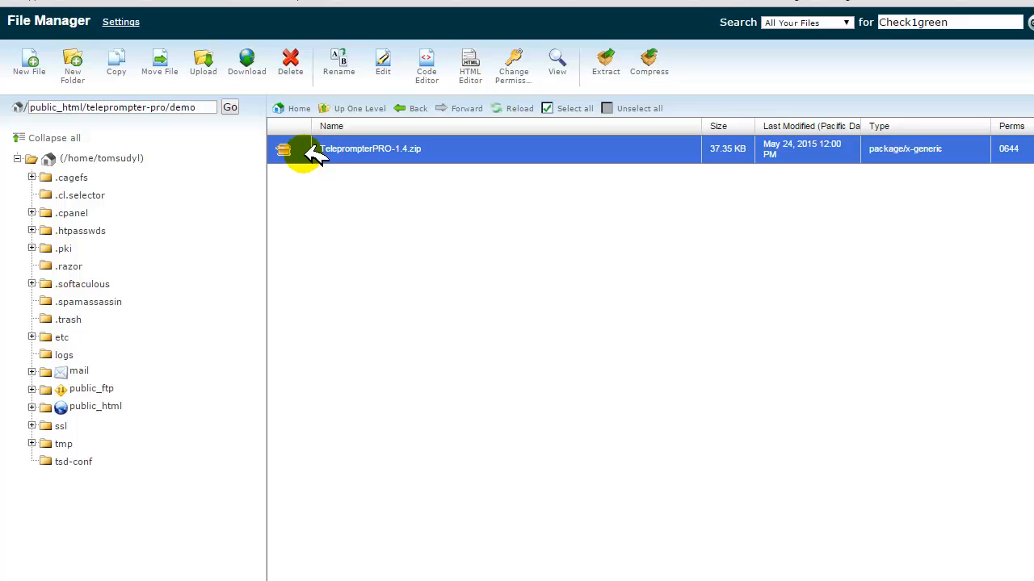
{"action": "right_click", "coordinate": [370, 149]}
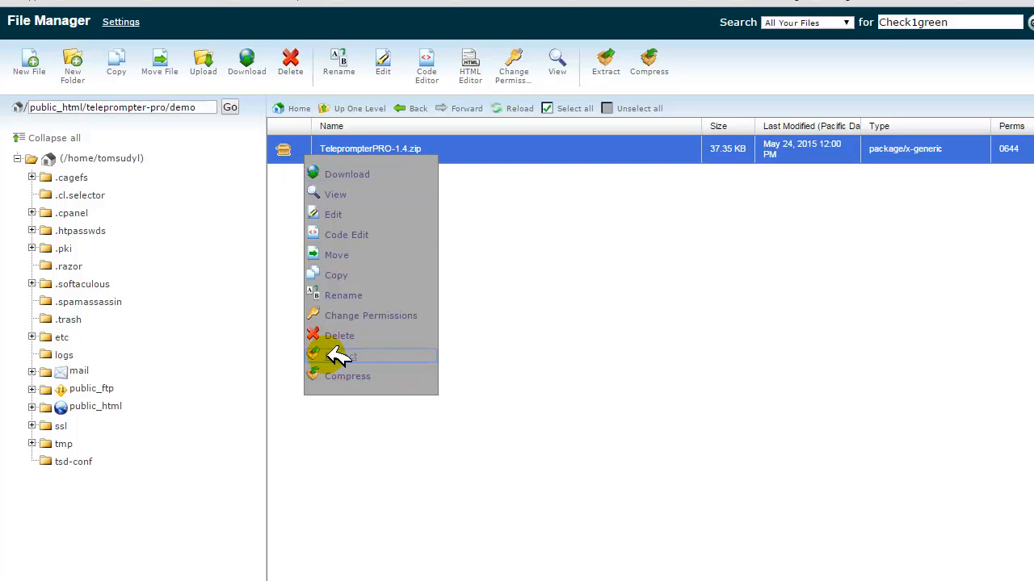
{"action": "left_click", "coordinate": [338, 356]}
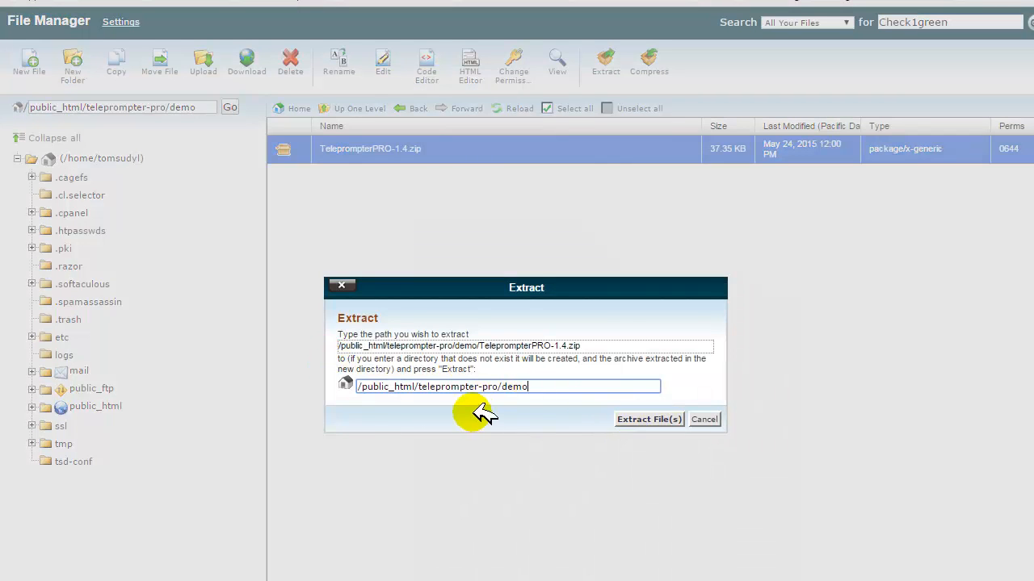
{"action": "mouse_move", "coordinate": [602, 400]}
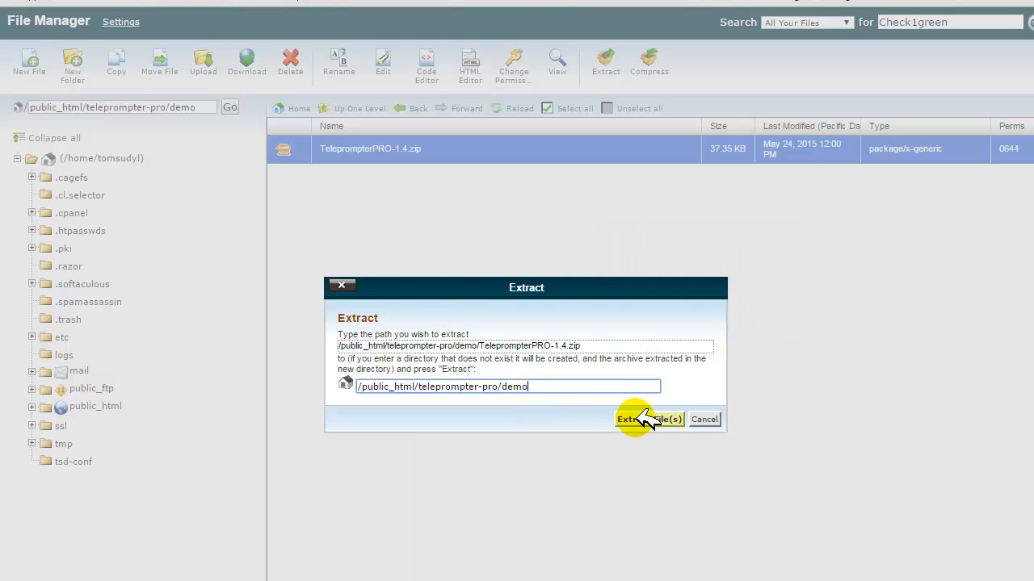
{"action": "left_click", "coordinate": [648, 419]}
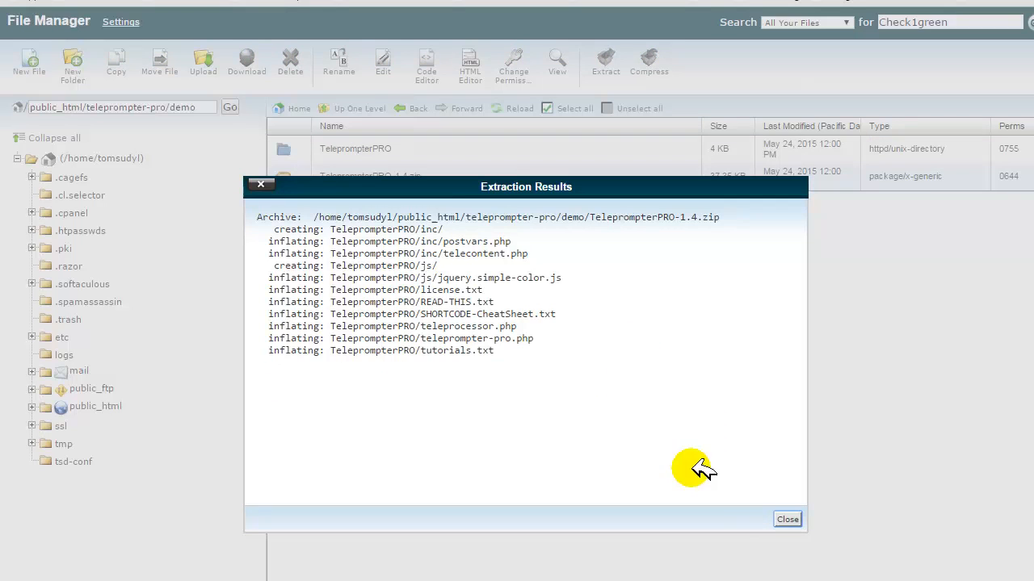
- Close the Extraction Results dialog to return to the demo folder listing
{"action": "left_click", "coordinate": [787, 519]}
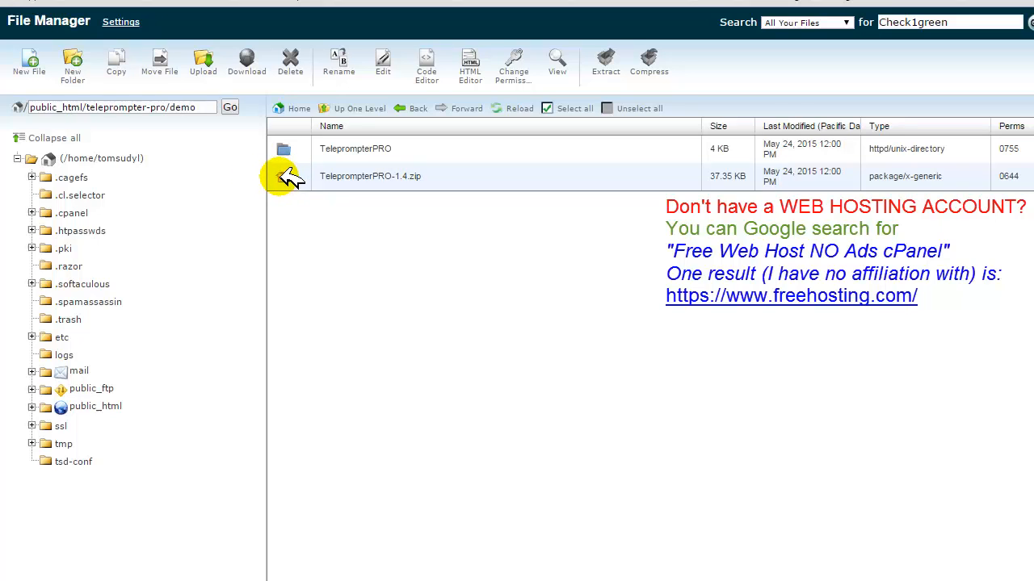
{"action": "mouse_move", "coordinate": [293, 152]}
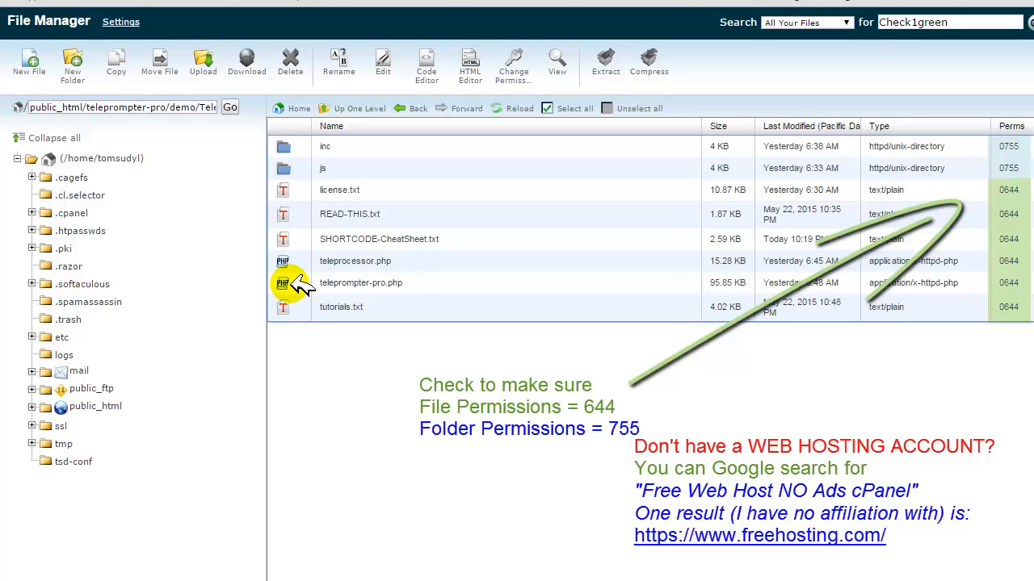
{"action": "mouse_move", "coordinate": [327, 303]}
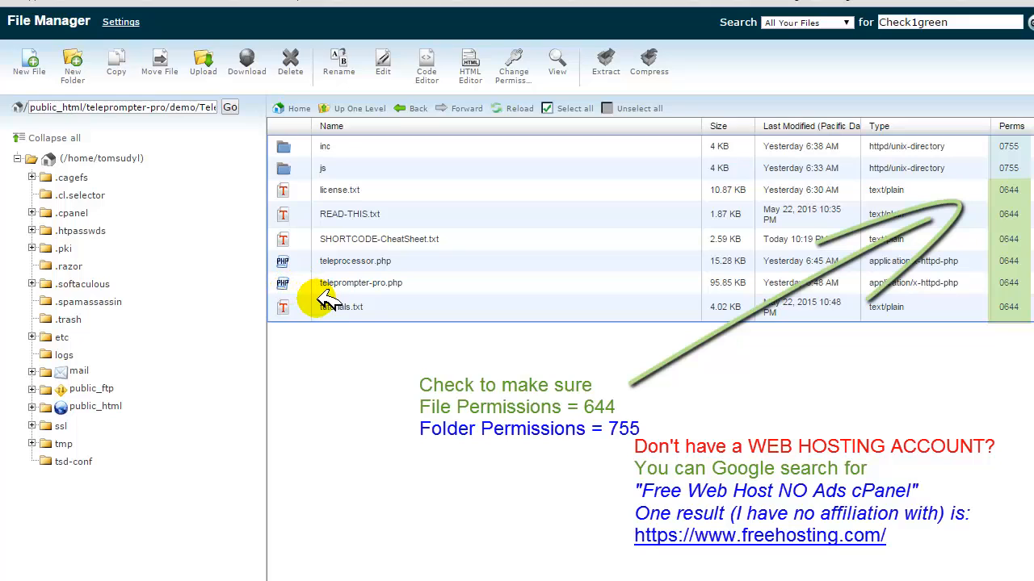
{"action": "mouse_move", "coordinate": [450, 510]}
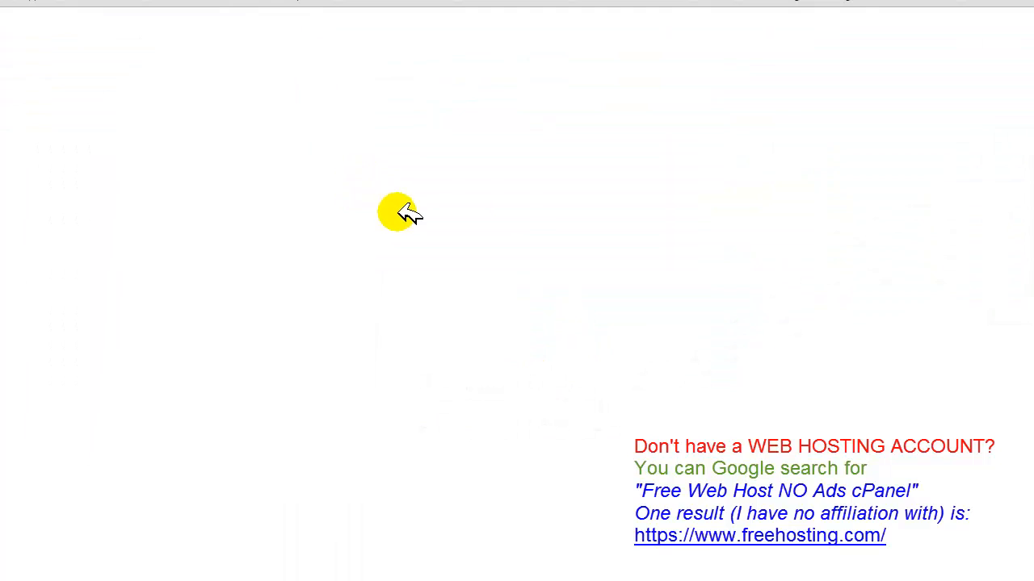
{"action": "mouse_move", "coordinate": [319, 44]}
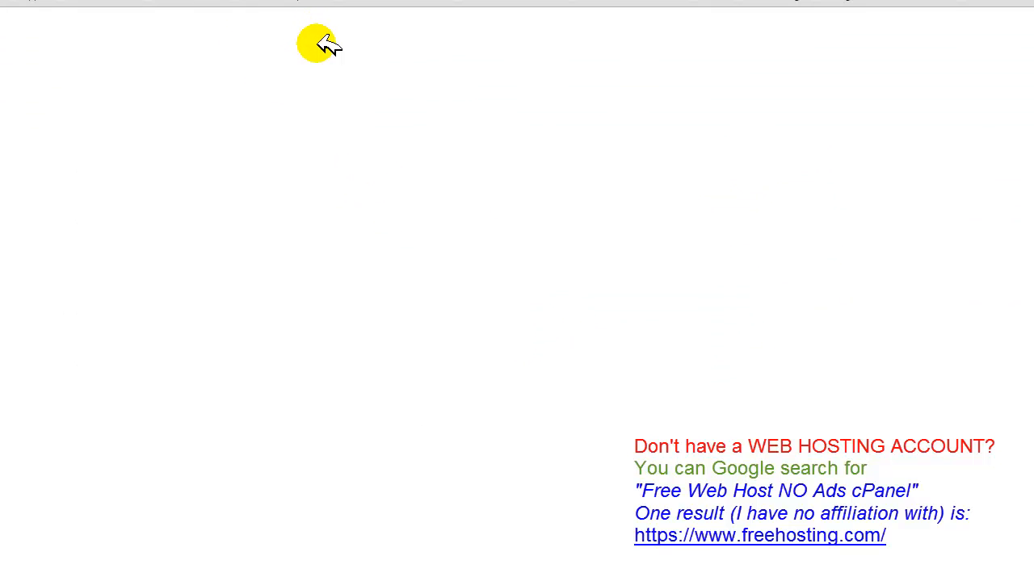
{"action": "mouse_move", "coordinate": [323, 44]}
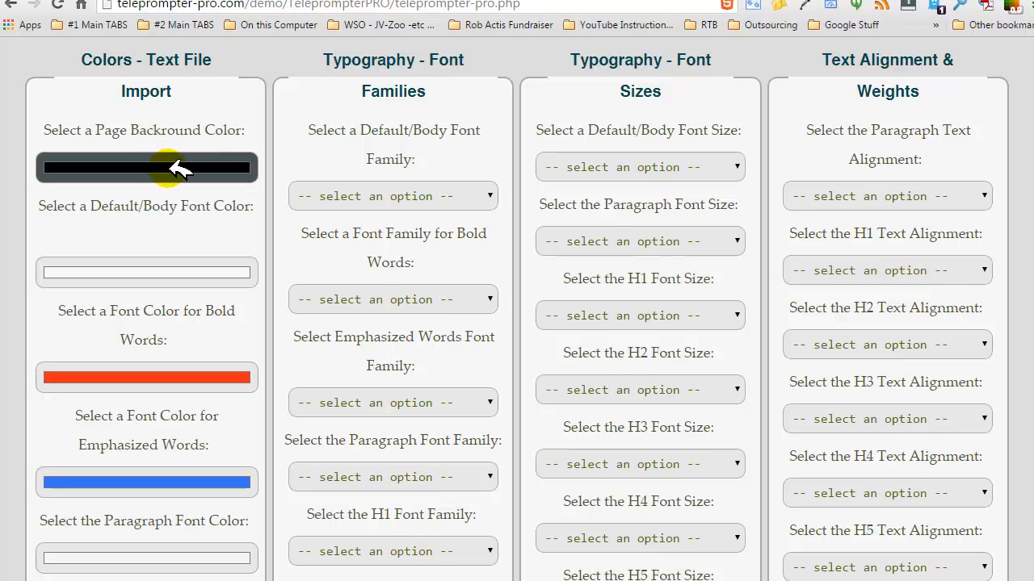
- Choose a black page background and select ReadMeFirst.txt under Text File Import
{"action": "left_click", "coordinate": [146, 167]}
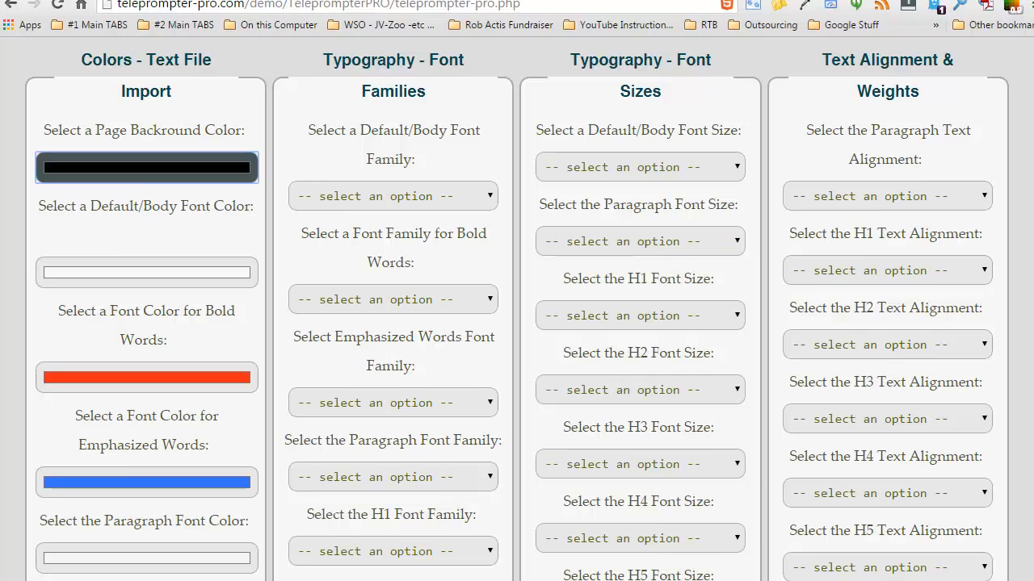
{"action": "scroll", "scroll_direction": "down", "scroll_amount": 3}
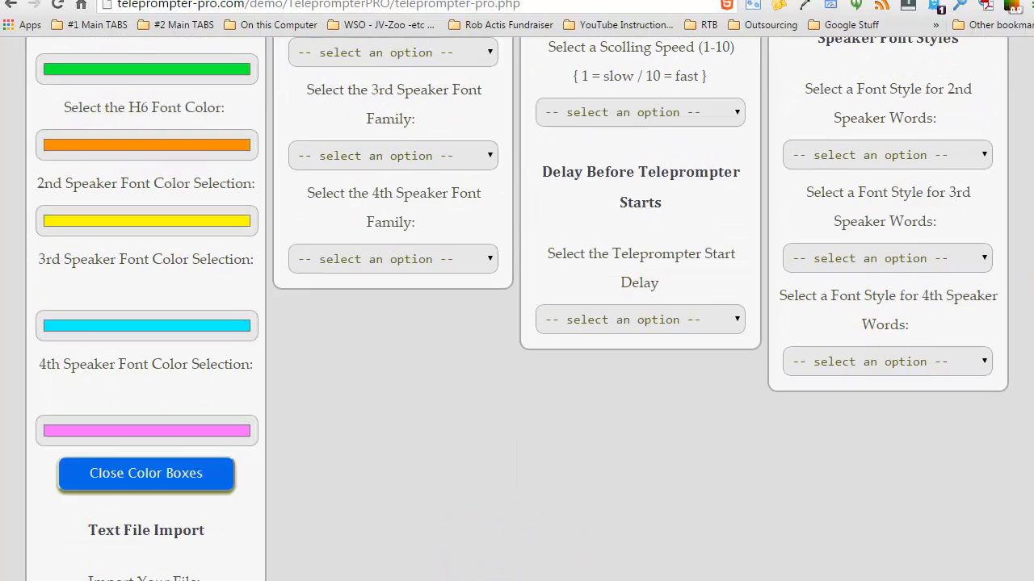
{"action": "scroll", "scroll_direction": "down", "scroll_amount": 3}
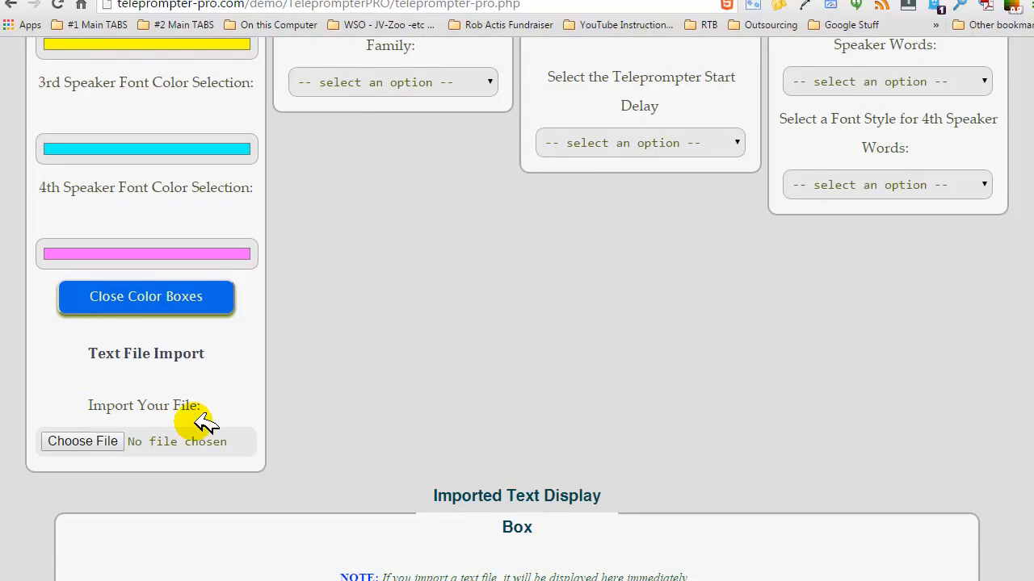
{"action": "mouse_move", "coordinate": [88, 441]}
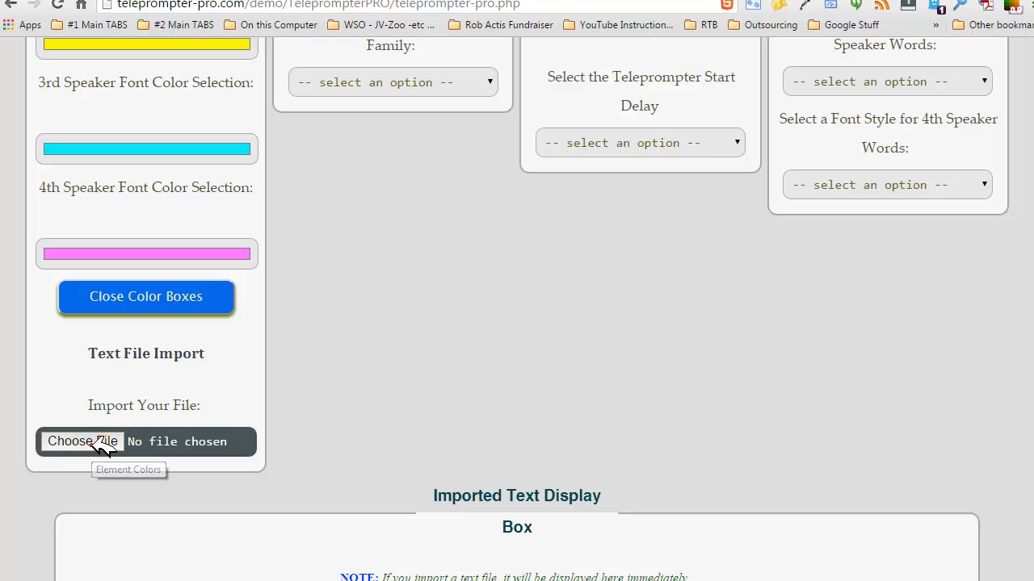
{"action": "left_click", "coordinate": [82, 442]}
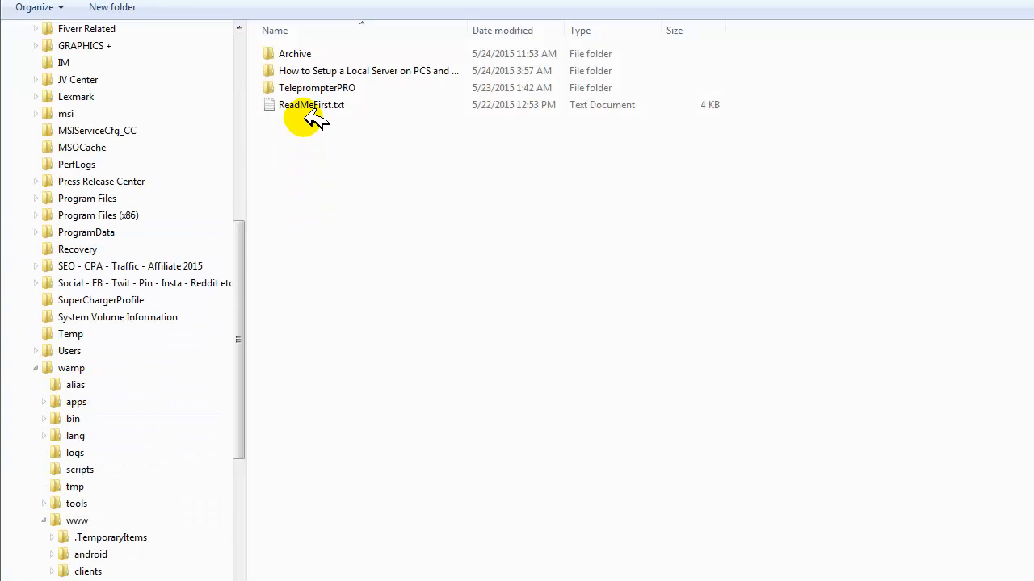
{"action": "left_click", "coordinate": [311, 104]}
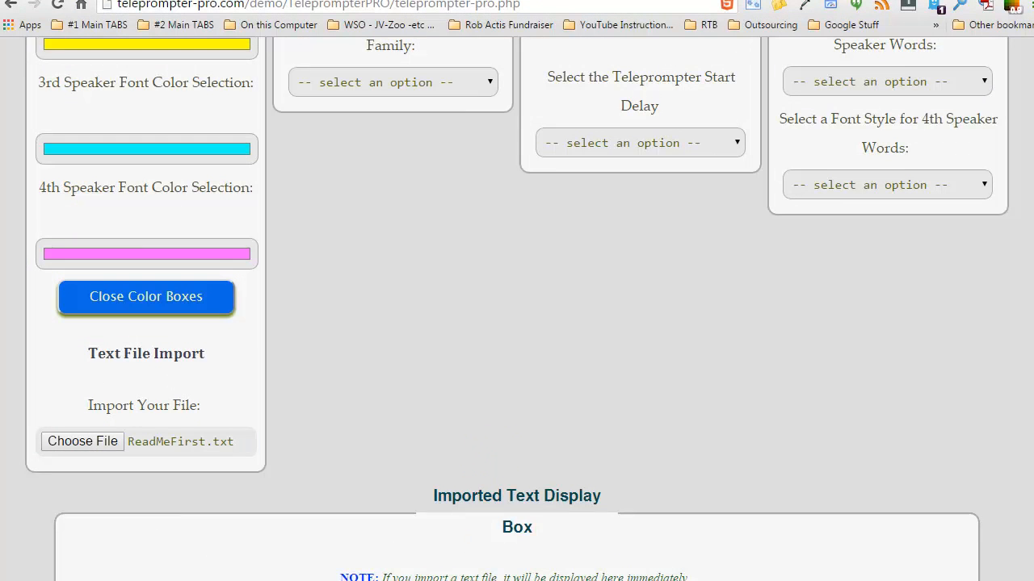
- Scroll to the bottom of the form and submit it with Let's Do It!
{"action": "scroll", "scroll_direction": "down", "scroll_amount": 3}
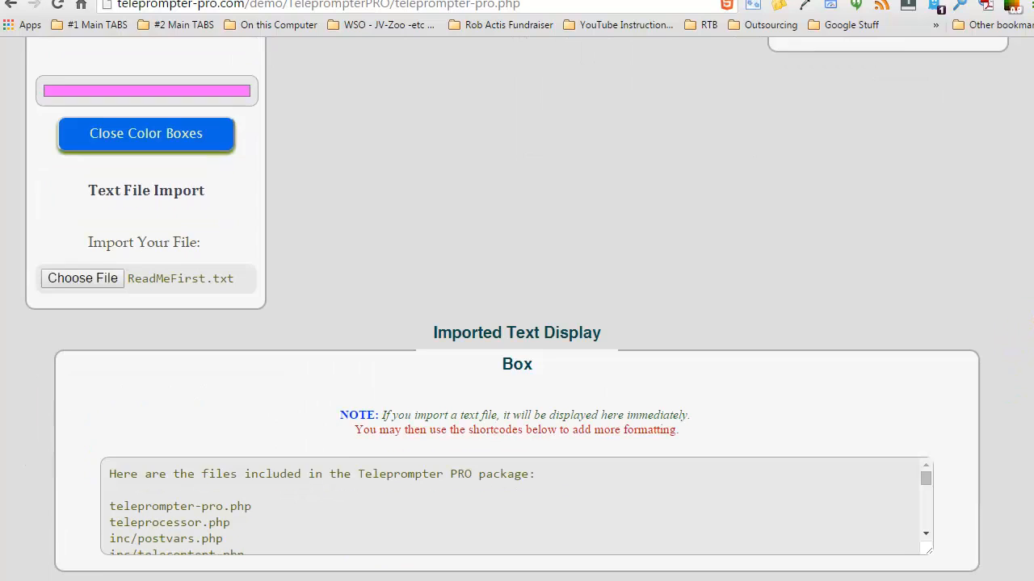
{"action": "scroll", "scroll_direction": "down", "scroll_amount": 3}
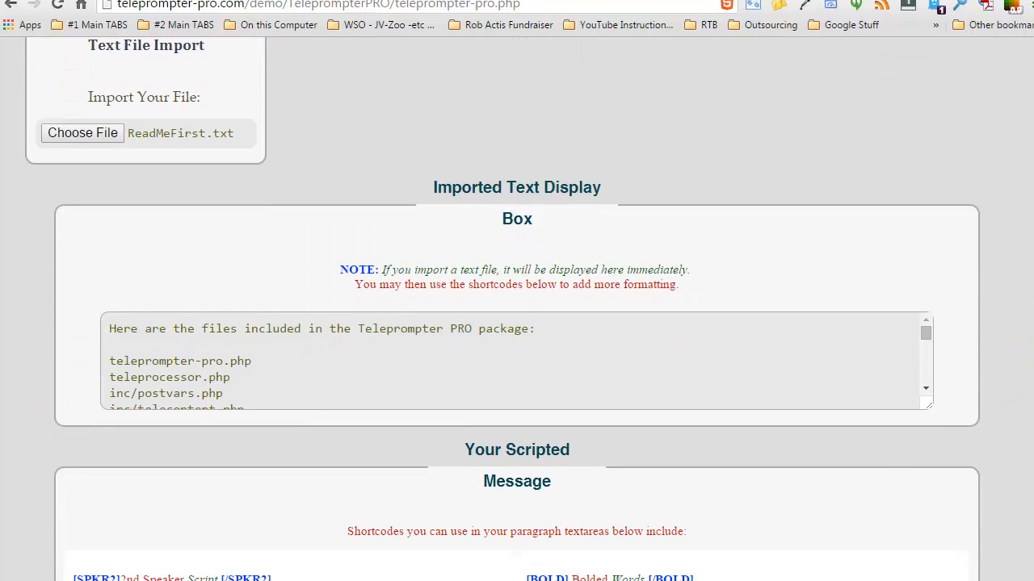
{"action": "scroll", "scroll_direction": "down", "scroll_amount": 3}
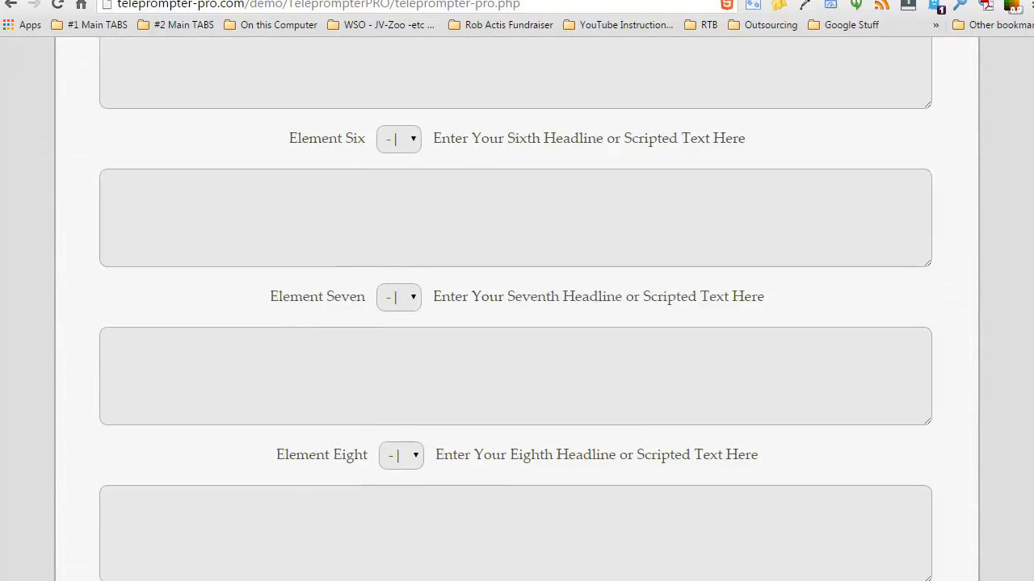
{"action": "scroll", "scroll_direction": "down", "scroll_amount": 3}
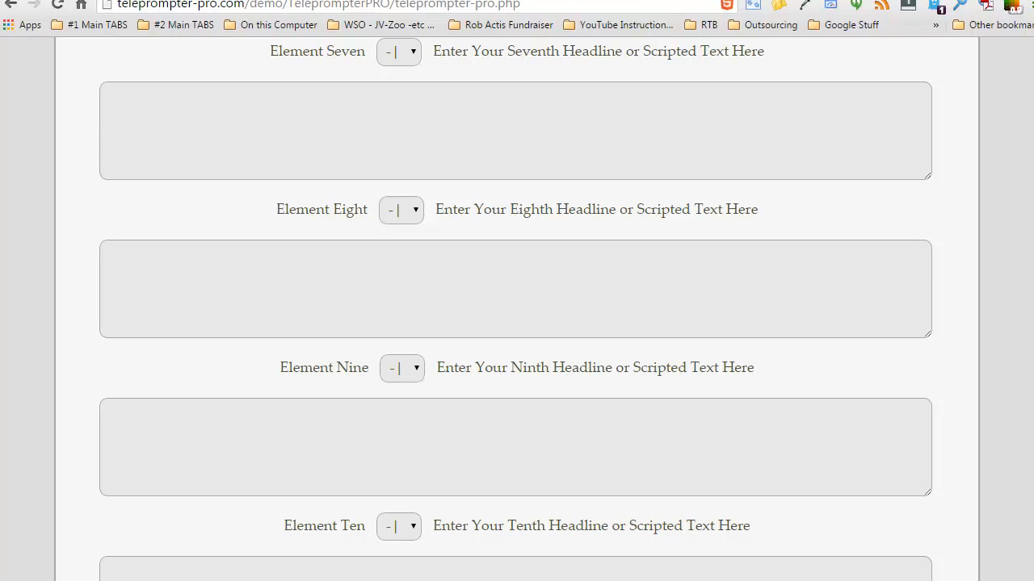
{"action": "scroll", "scroll_direction": "down", "scroll_amount": 3}
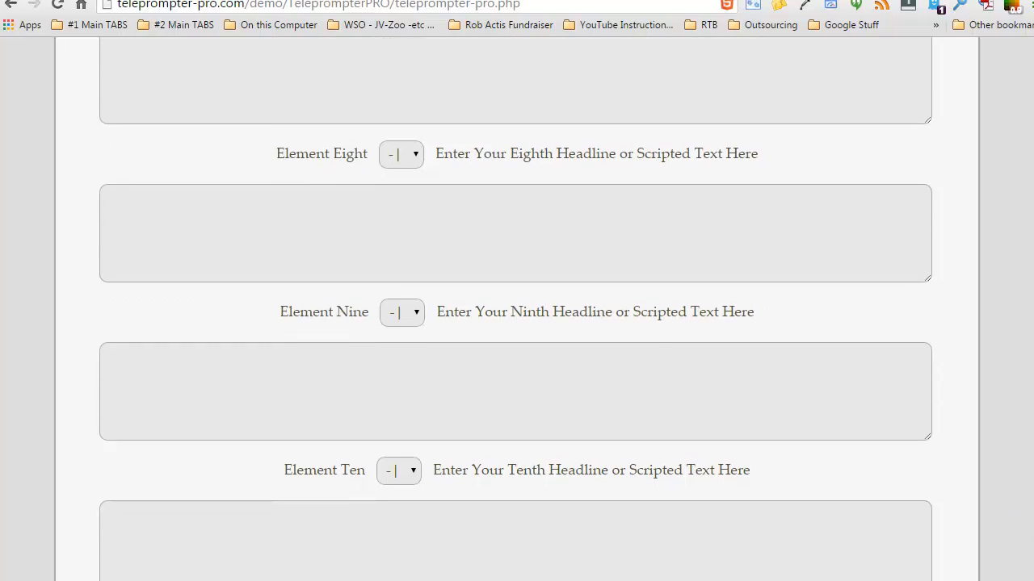
{"action": "scroll", "scroll_direction": "down", "scroll_amount": 3}
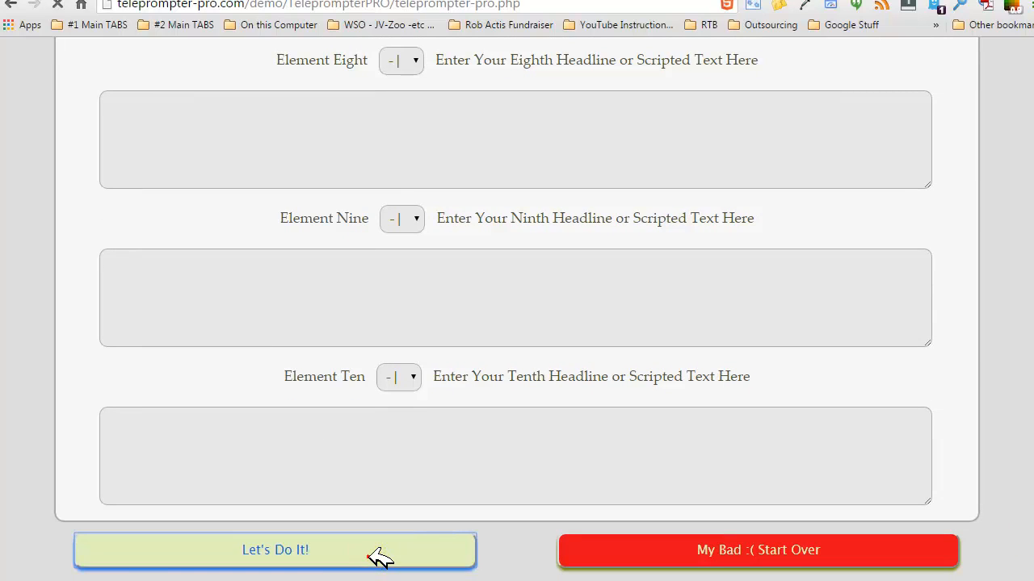
{"action": "left_click", "coordinate": [275, 550]}
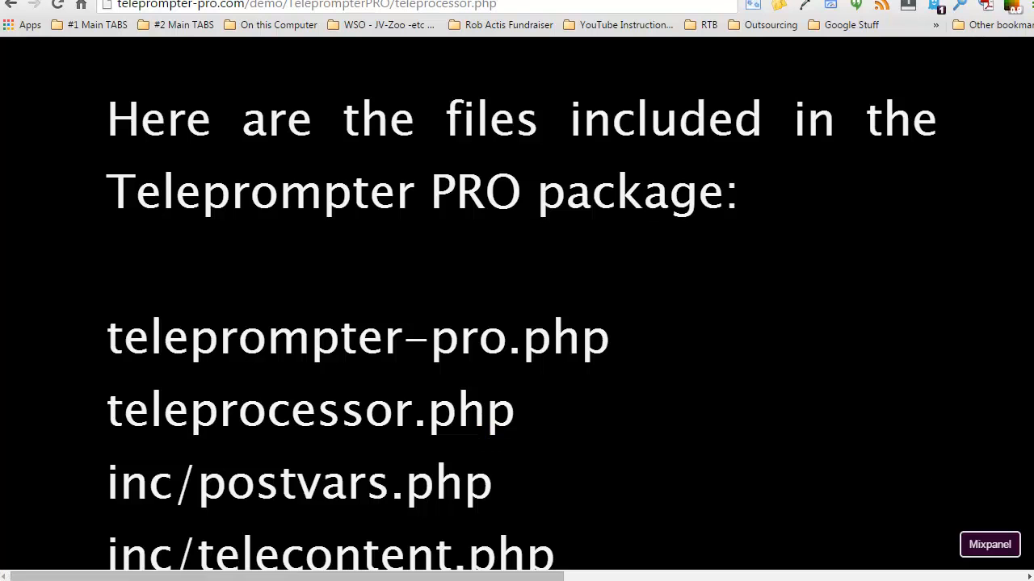
- Watch the imported file list scroll upward on black, down to license.txt
{"action": "scroll", "scroll_direction": "up", "scroll_amount": 3}
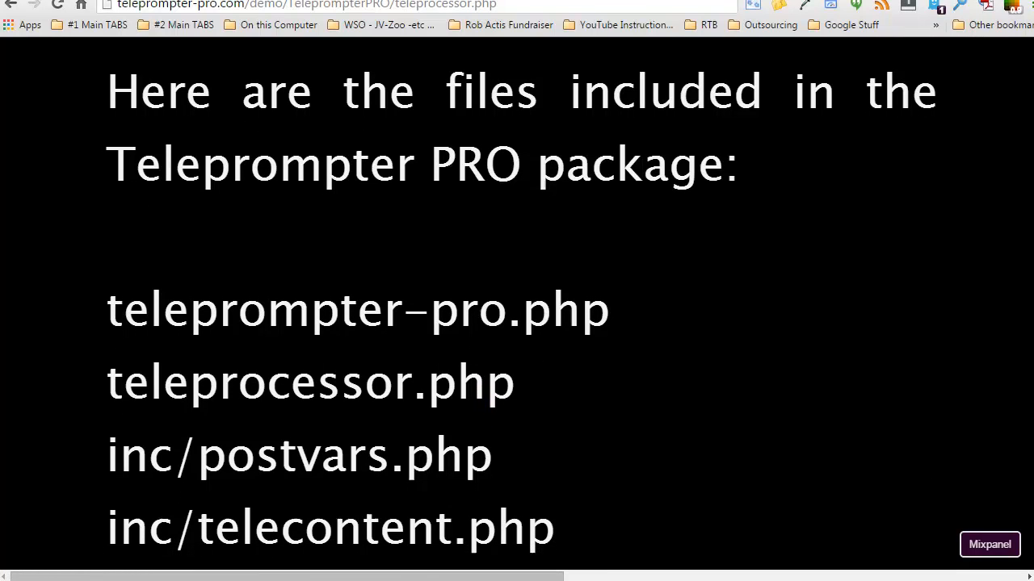
{"action": "scroll", "scroll_direction": "down", "scroll_amount": 3}
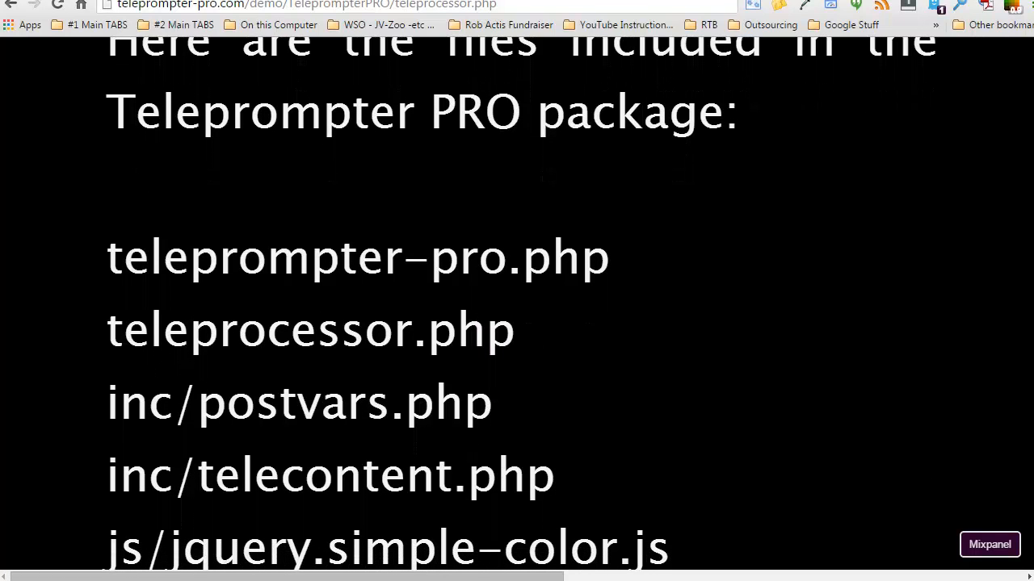
{"action": "scroll", "scroll_direction": "down", "scroll_amount": 3}
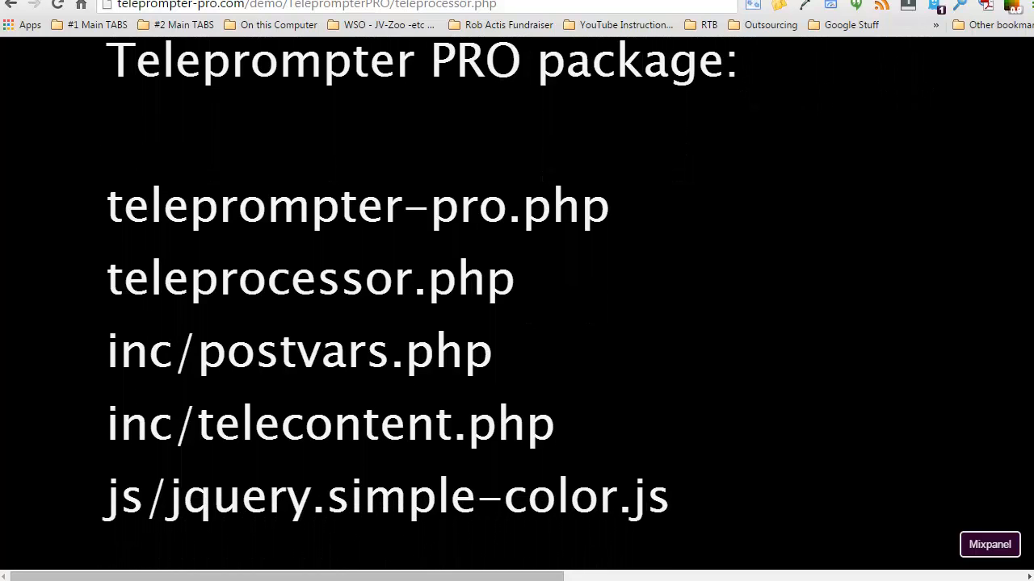
{"action": "scroll", "scroll_direction": "down", "scroll_amount": 3}
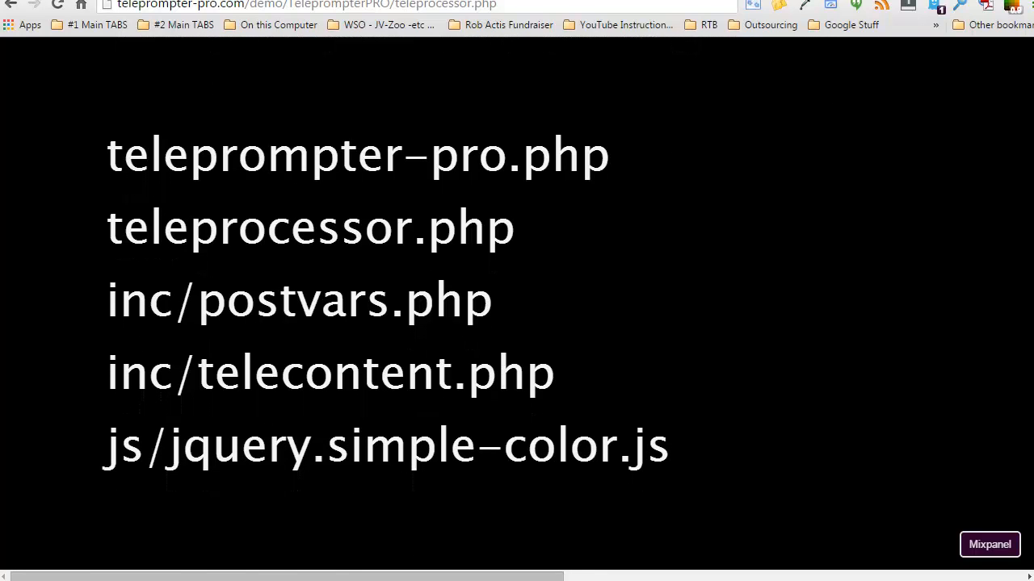
{"action": "scroll", "scroll_direction": "down", "scroll_amount": 3}
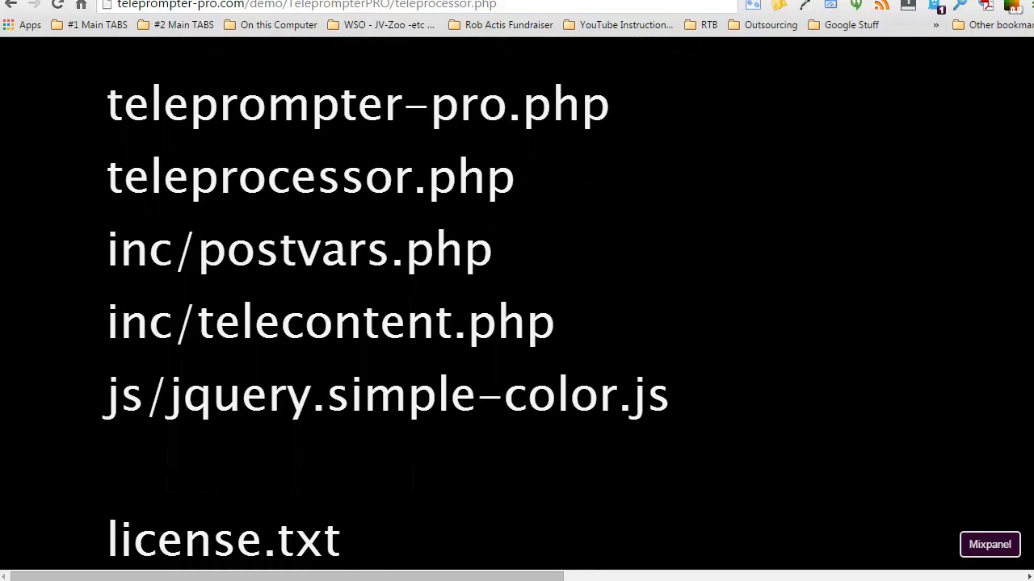